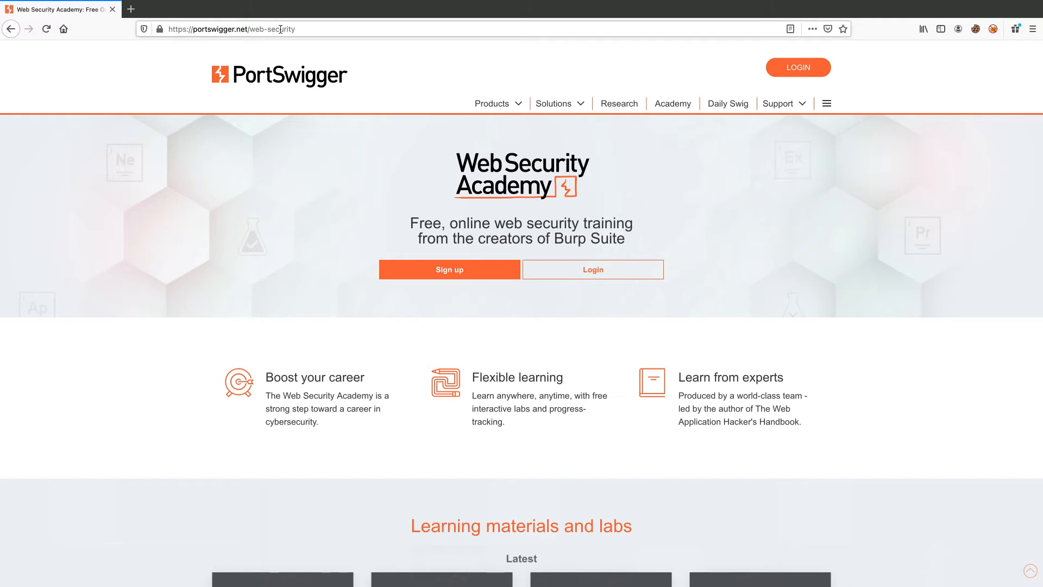
mouse_move(336, 270)
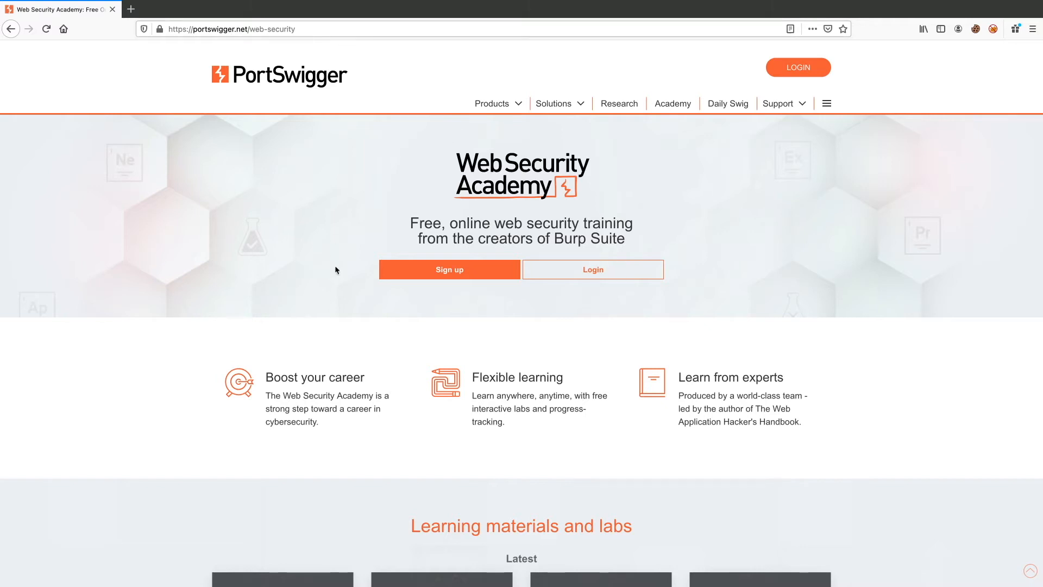
mouse_move(465, 242)
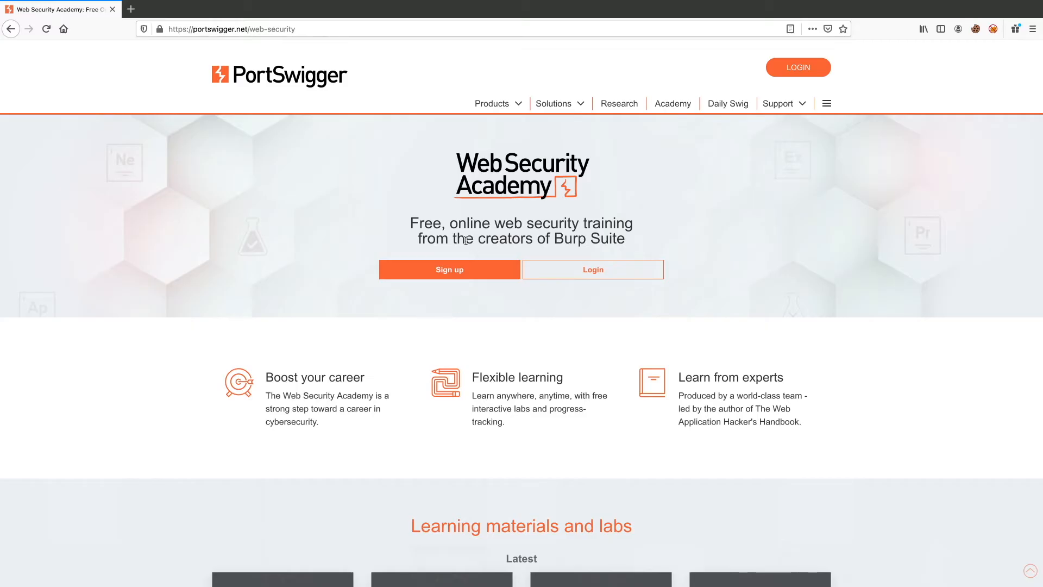
mouse_move(546, 394)
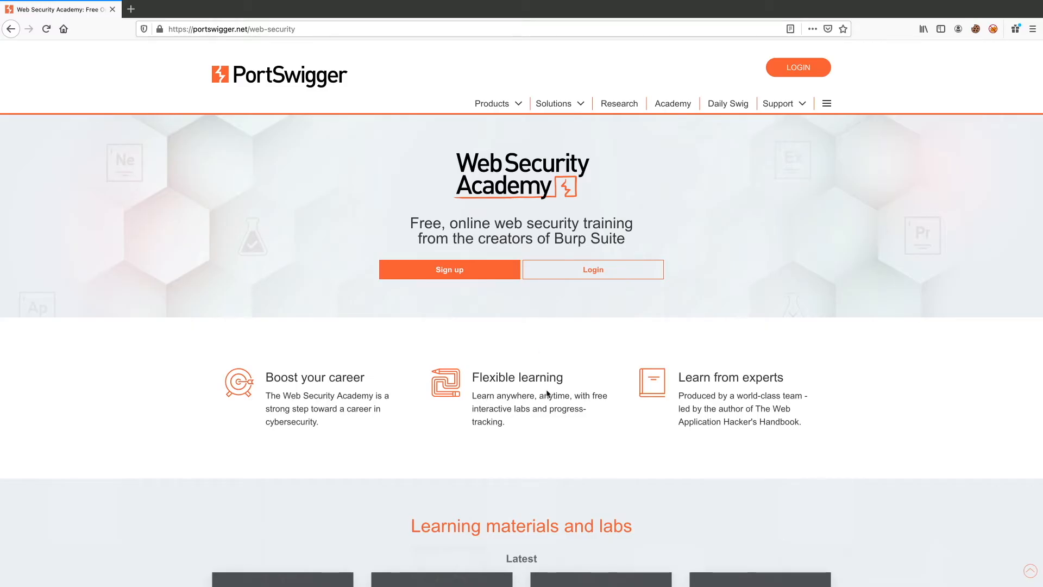
Reach 'Learning materials and labs' on the home page and follow 'View all learning materials'.
scroll(down, 3)
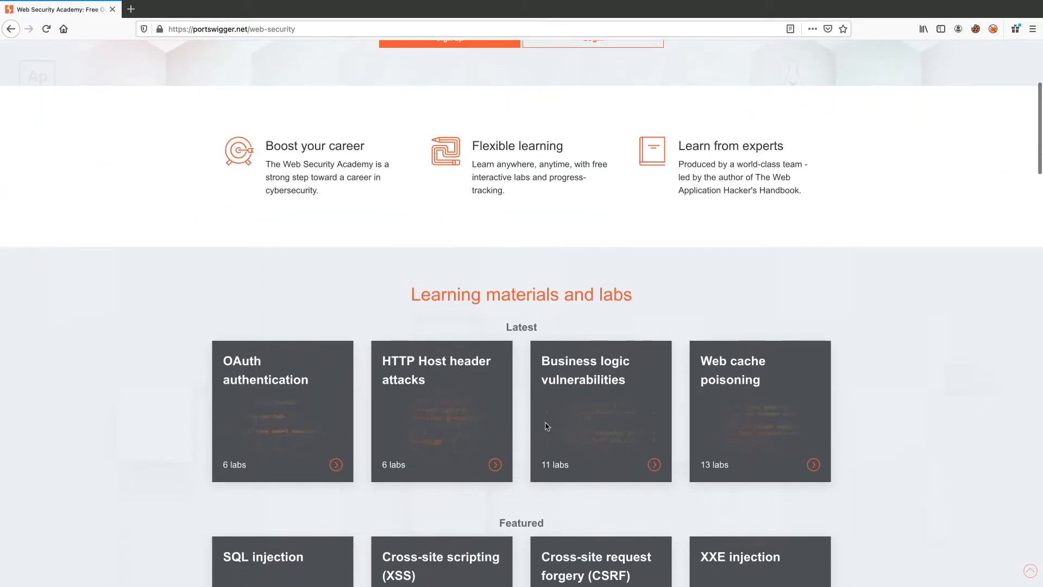
scroll(down, 3)
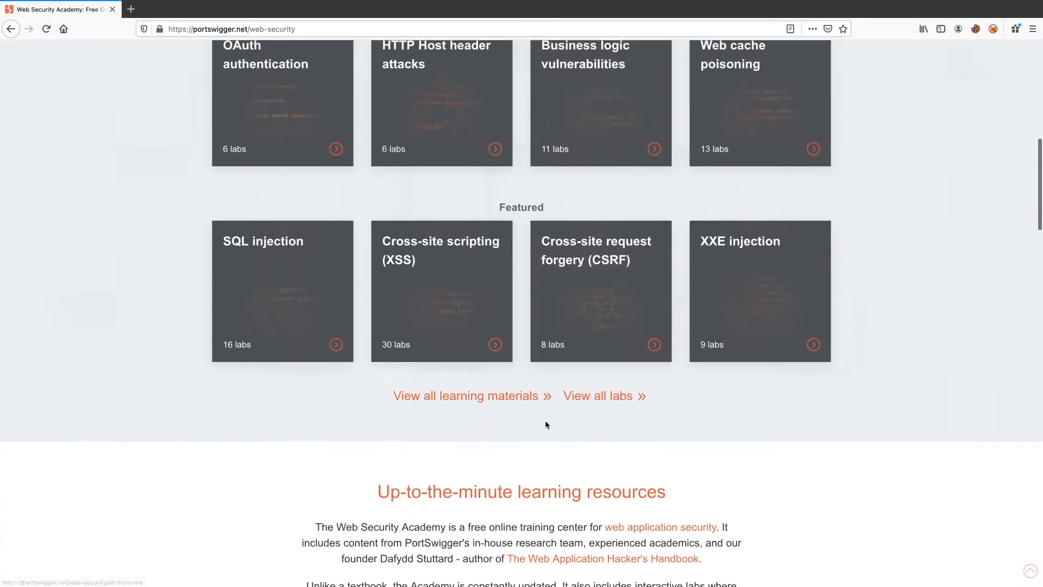
mouse_move(597, 395)
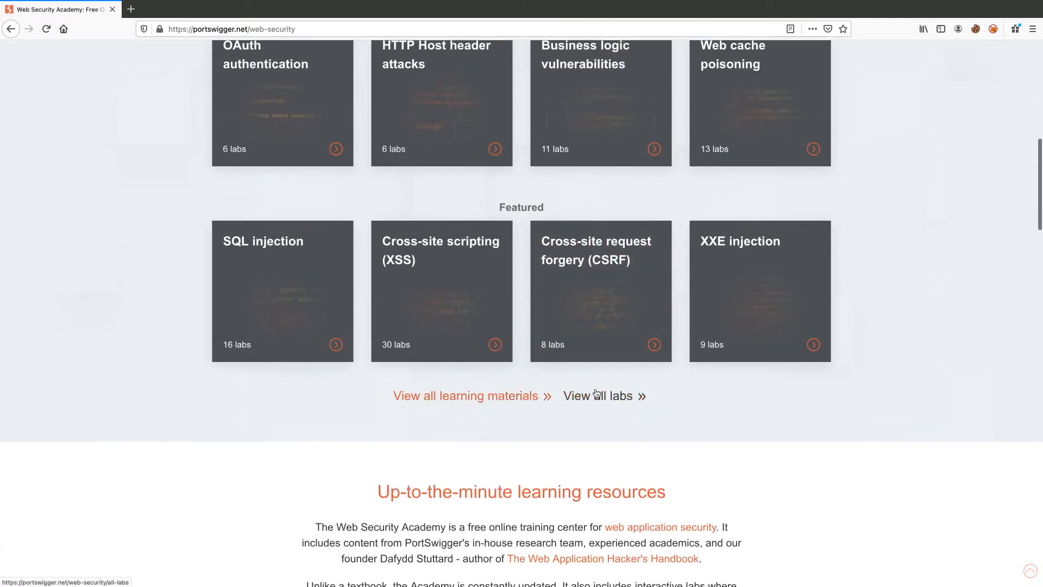
click(466, 395)
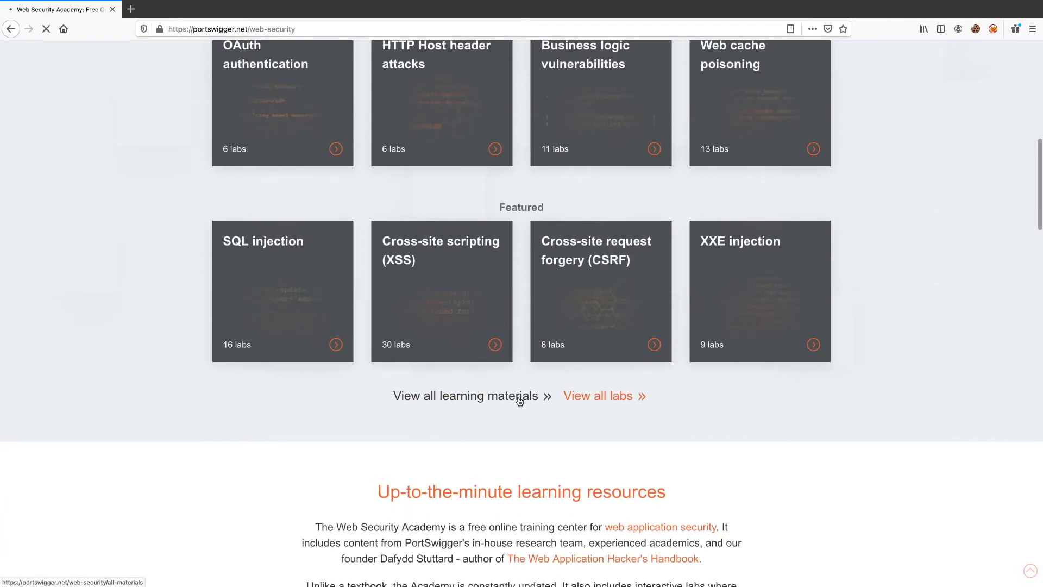
Browse down the All learning materials list before heading to the Learning path page.
click(466, 395)
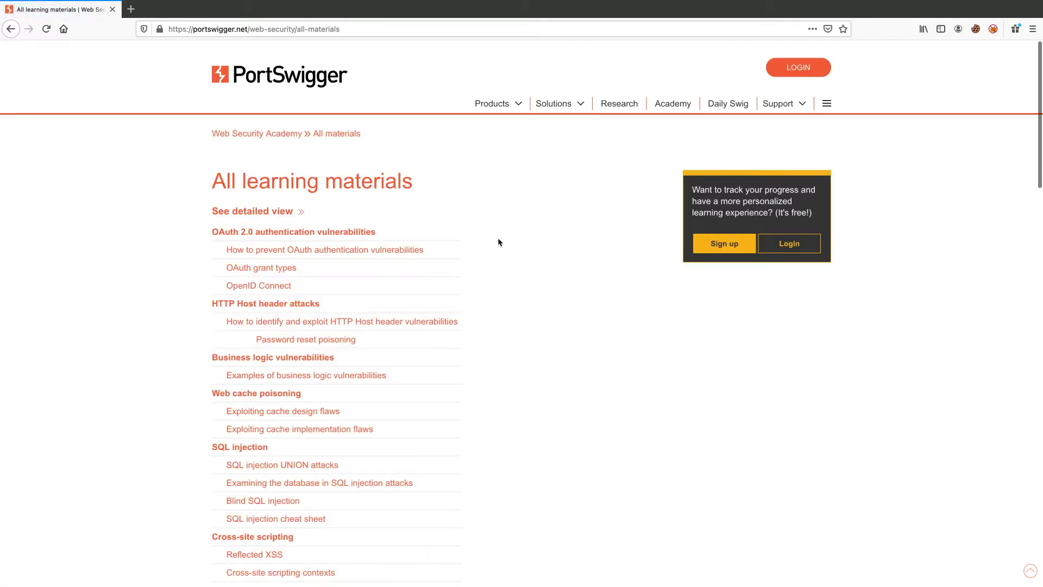
mouse_move(558, 491)
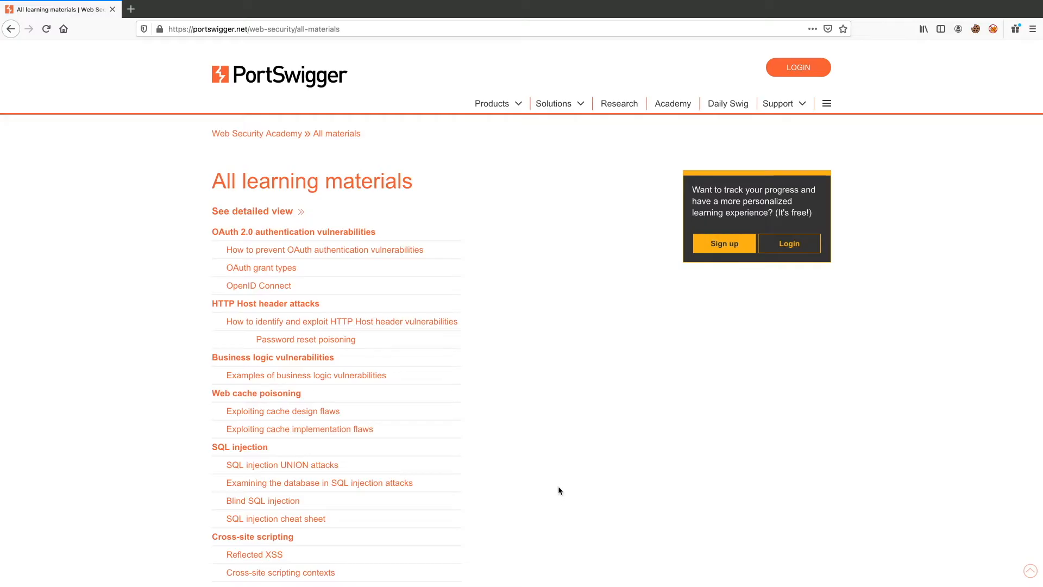
scroll(down, 3)
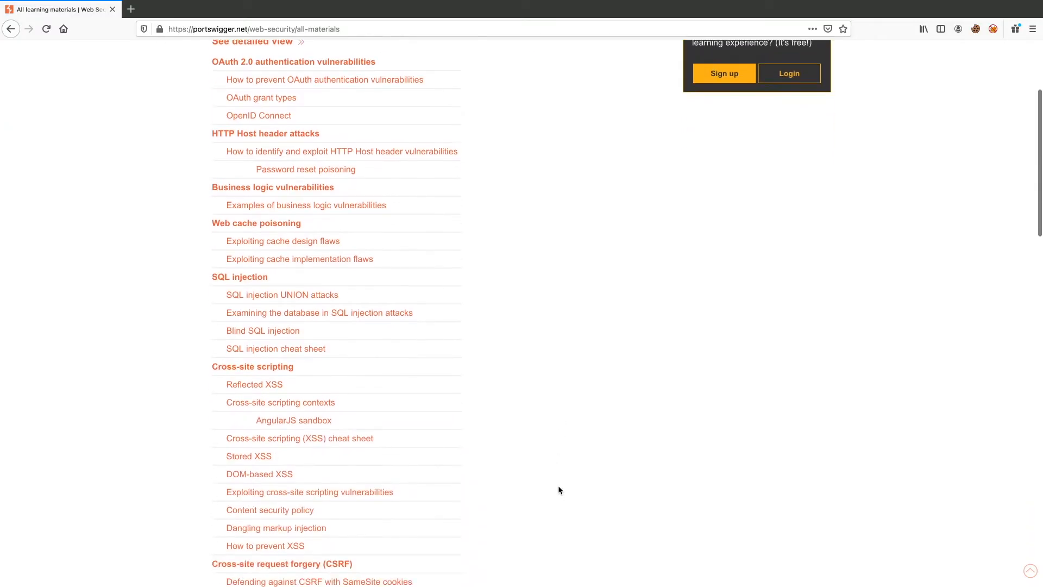
scroll(down, 3)
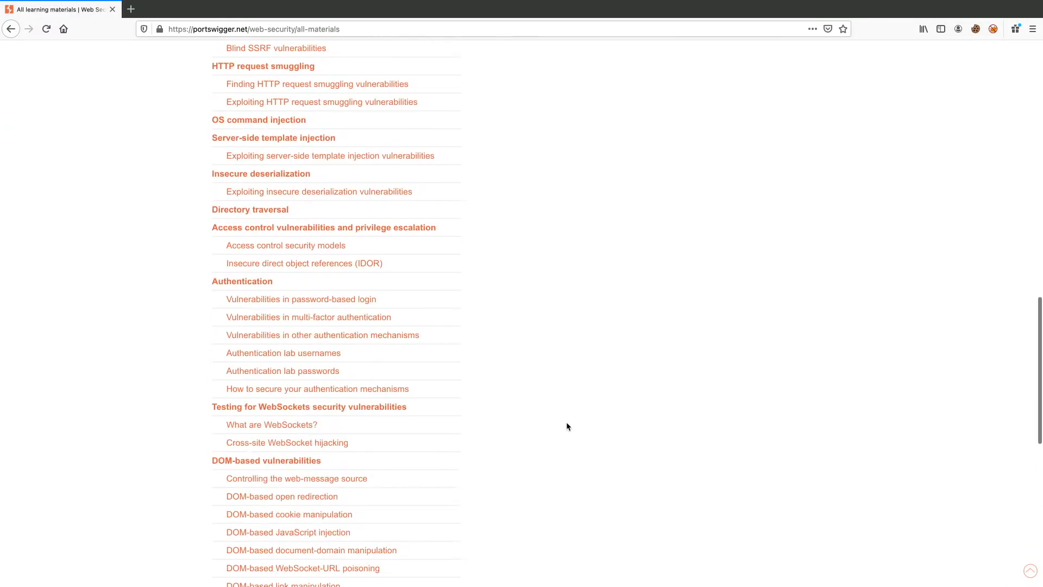
scroll(down, 3)
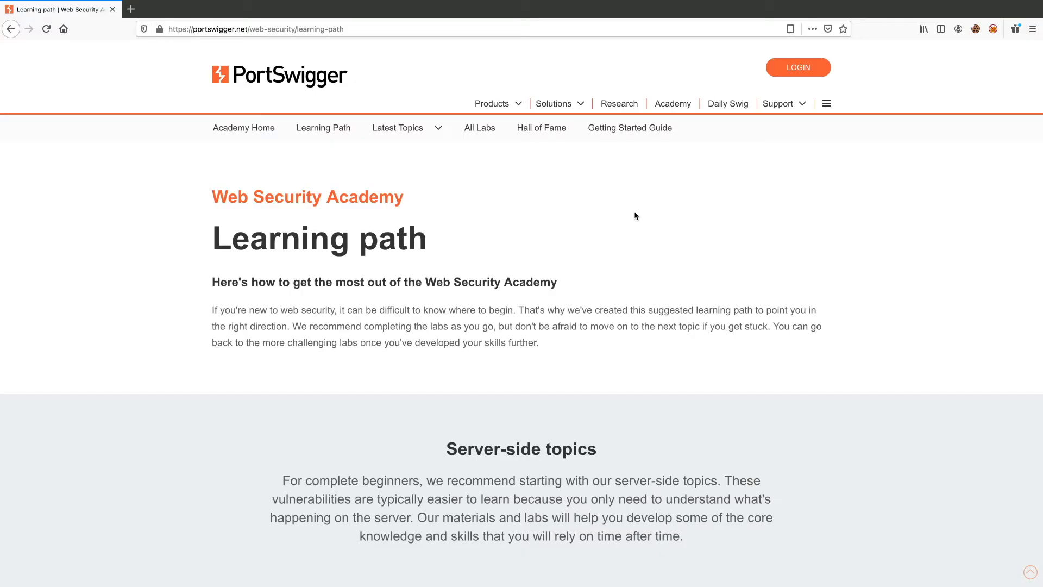
scroll(down, 3)
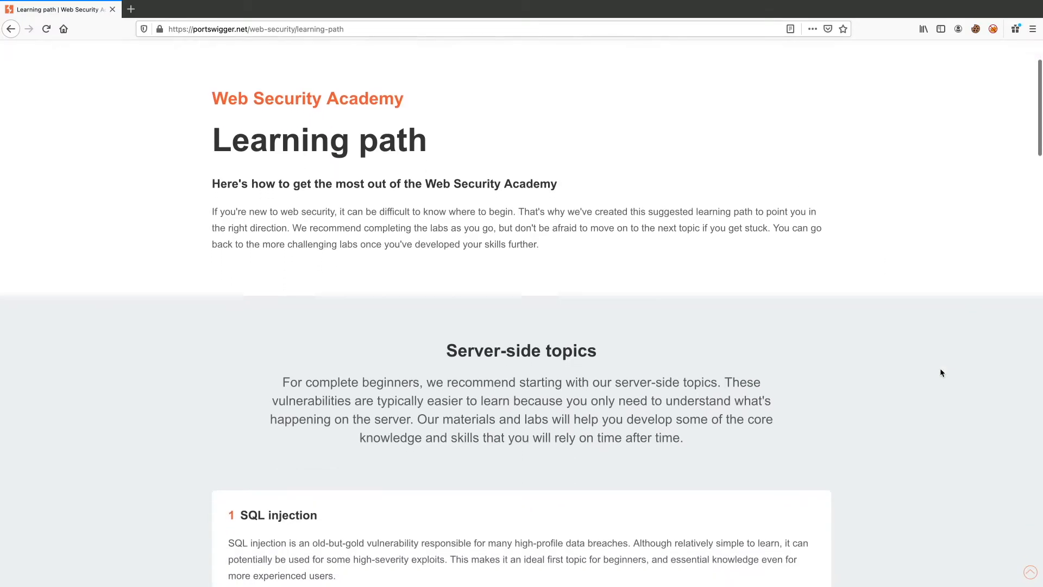
scroll(down, 3)
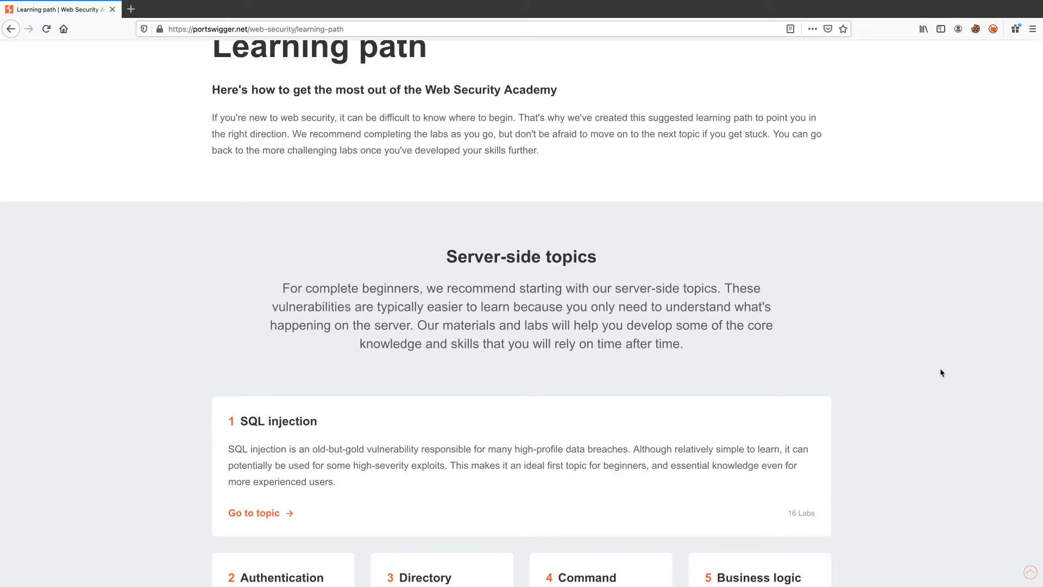
mouse_move(698, 292)
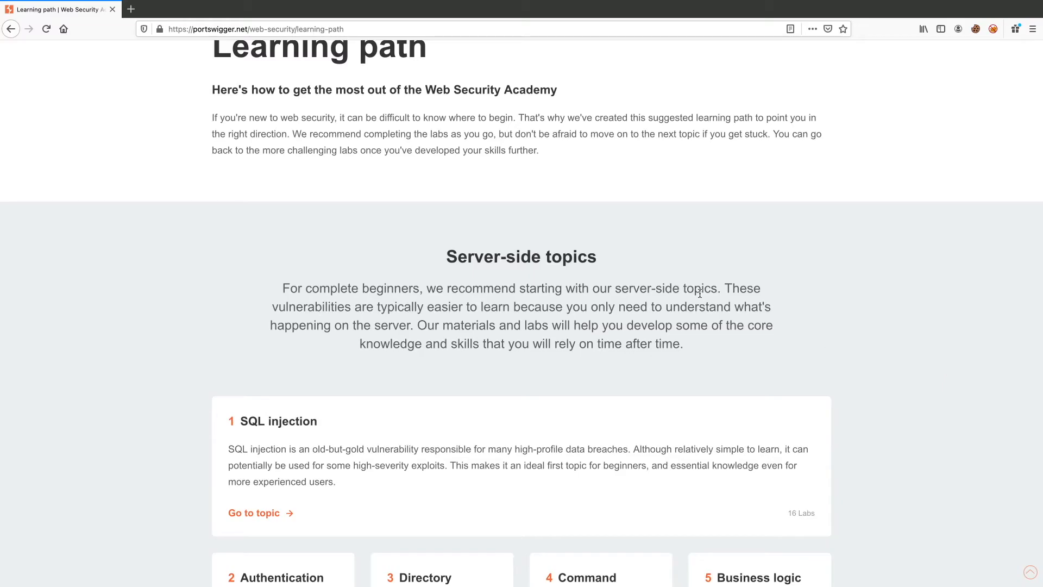
scroll(down, 3)
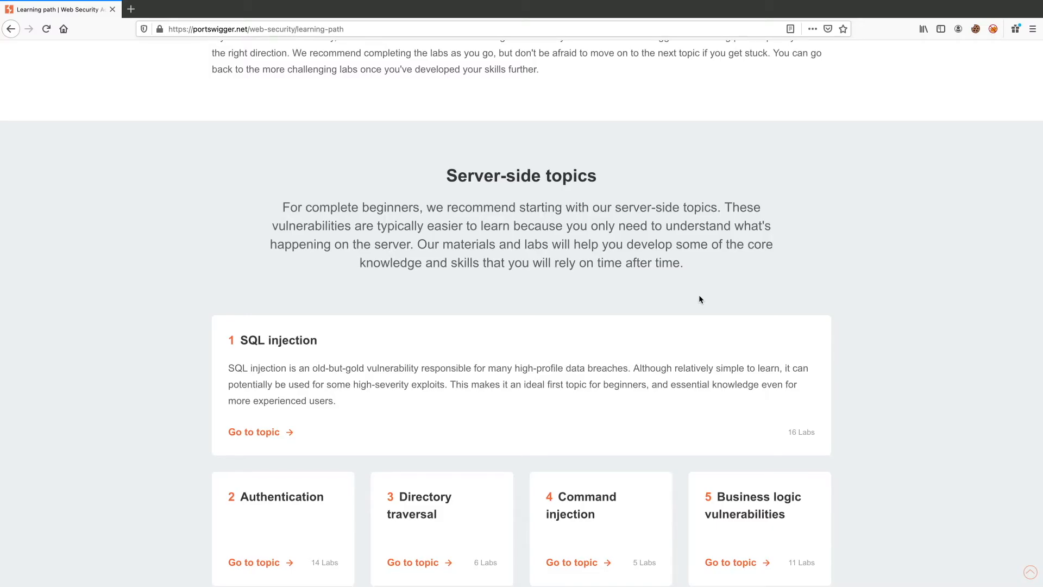
scroll(down, 3)
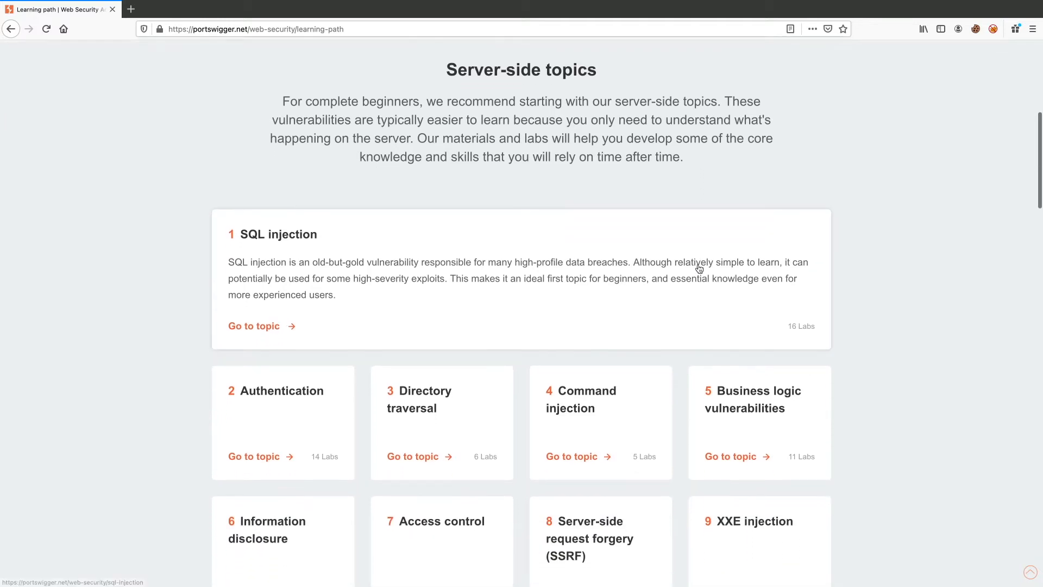
mouse_move(615, 435)
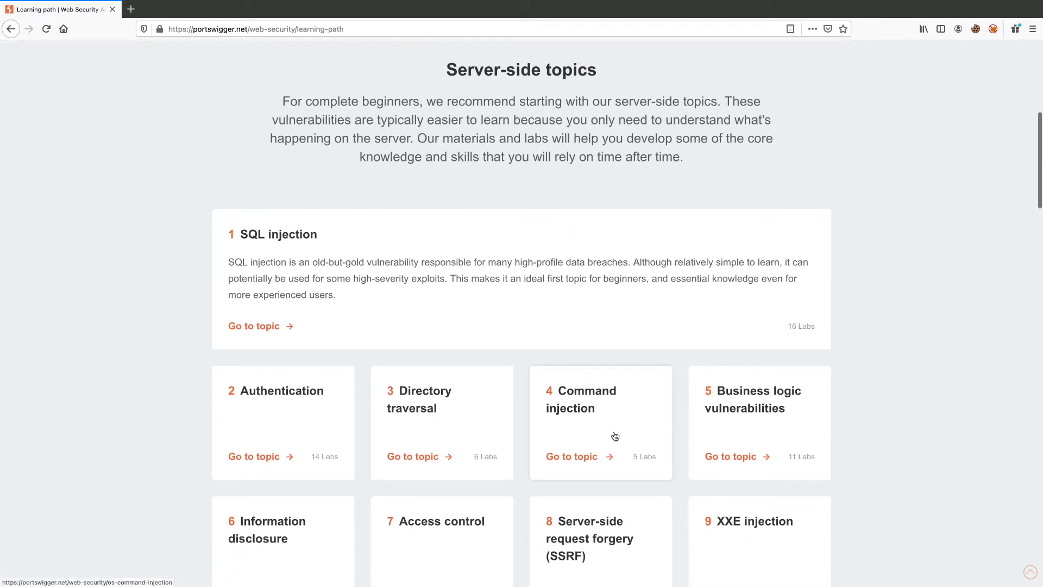
scroll(down, 3)
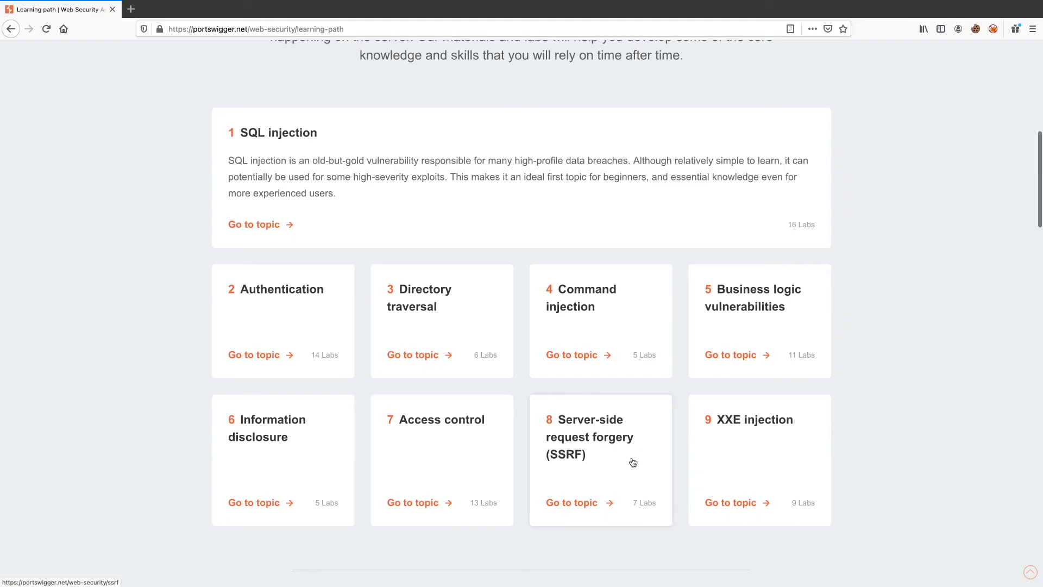
scroll(down, 3)
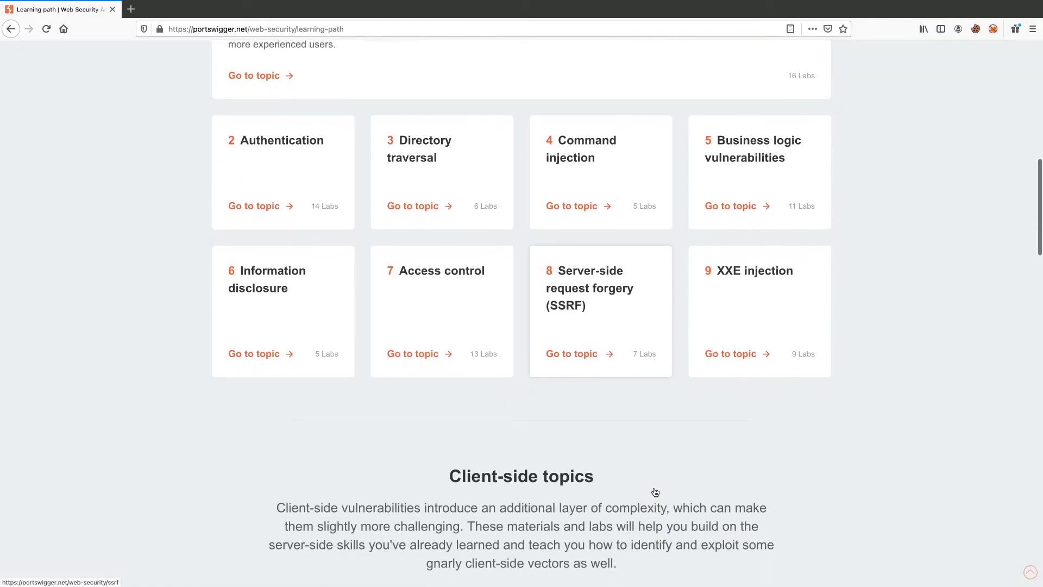
Reveal client-side topic cards 10-15, Cross-site scripting (XSS) through WebSockets.
scroll(down, 3)
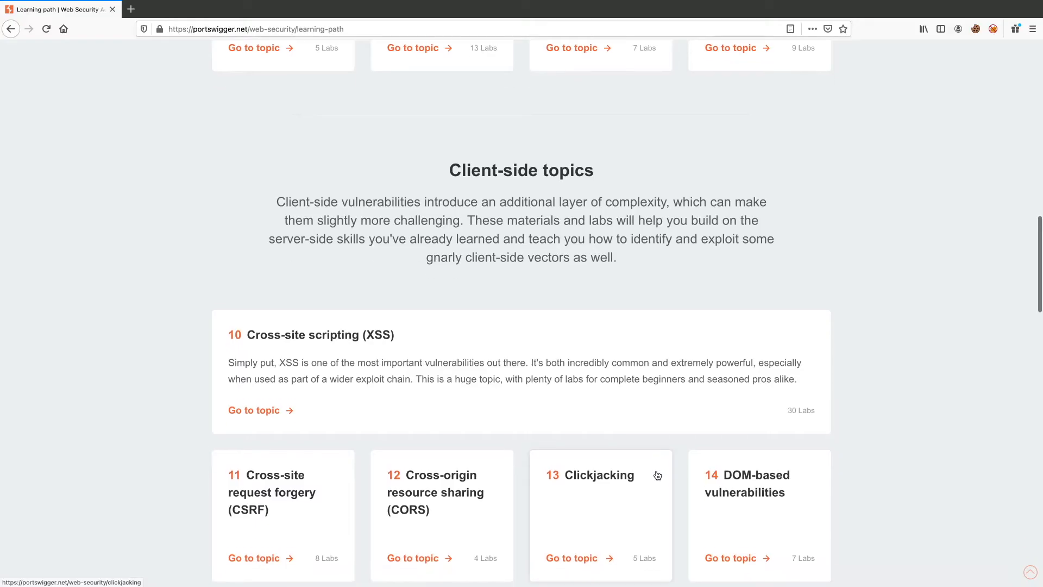
scroll(down, 3)
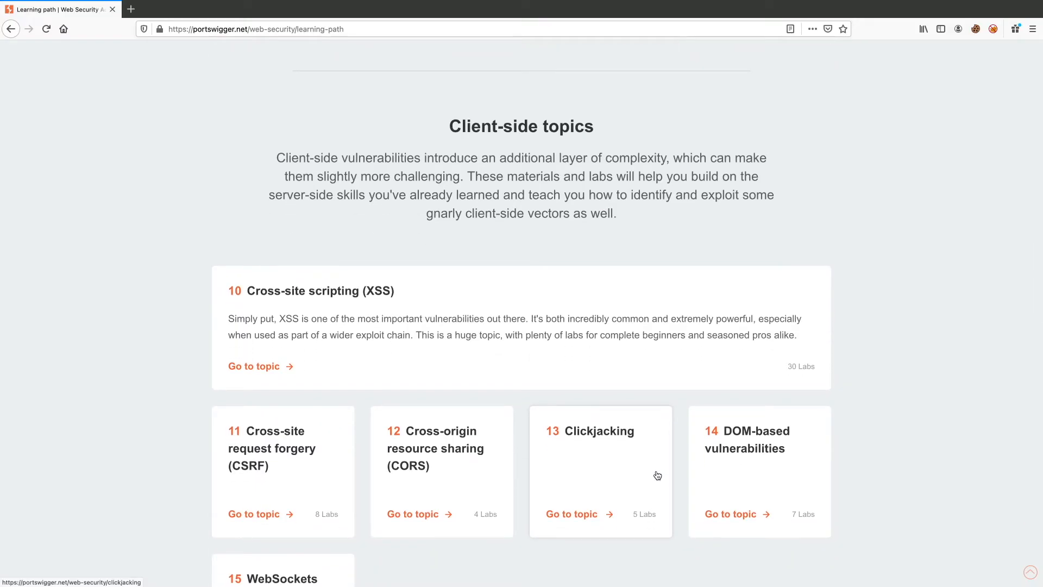
mouse_move(568, 305)
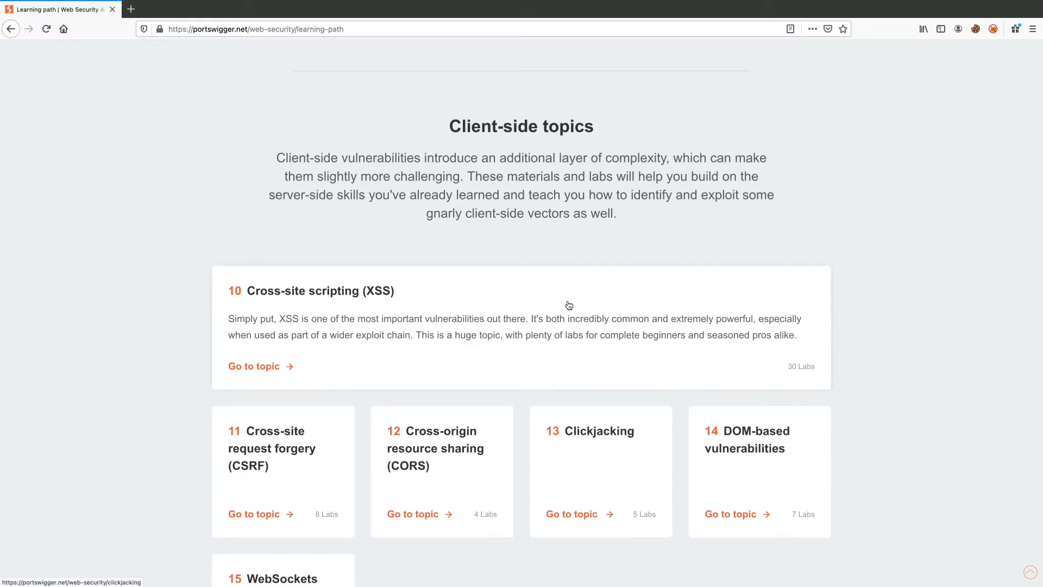
mouse_move(287, 296)
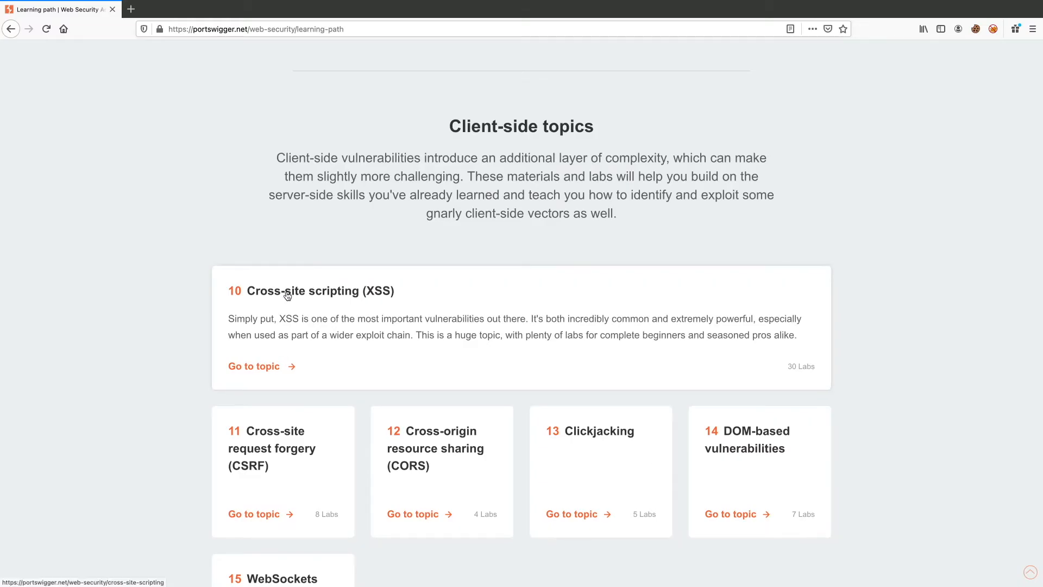
mouse_move(537, 422)
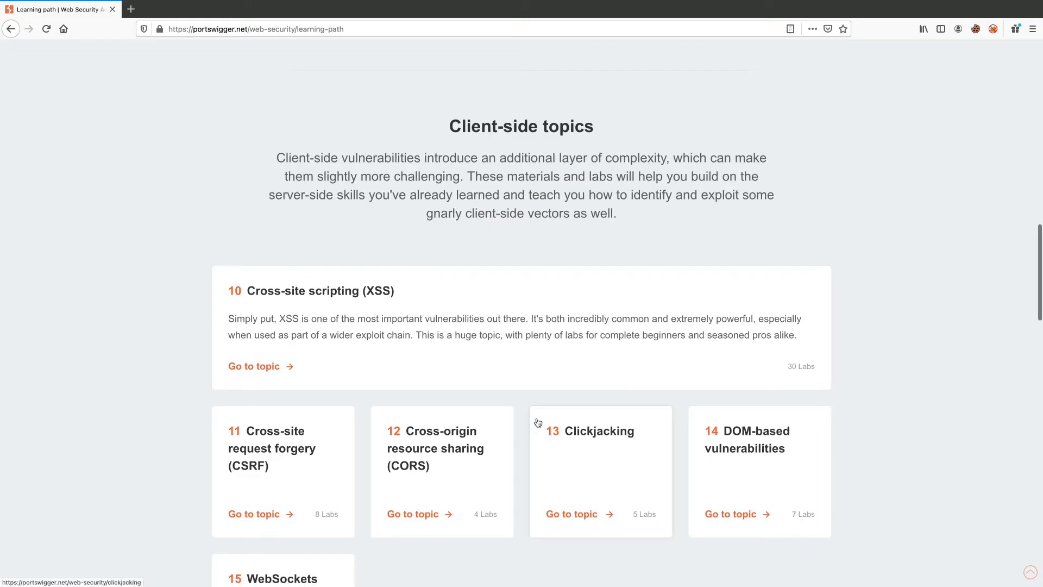
scroll(down, 3)
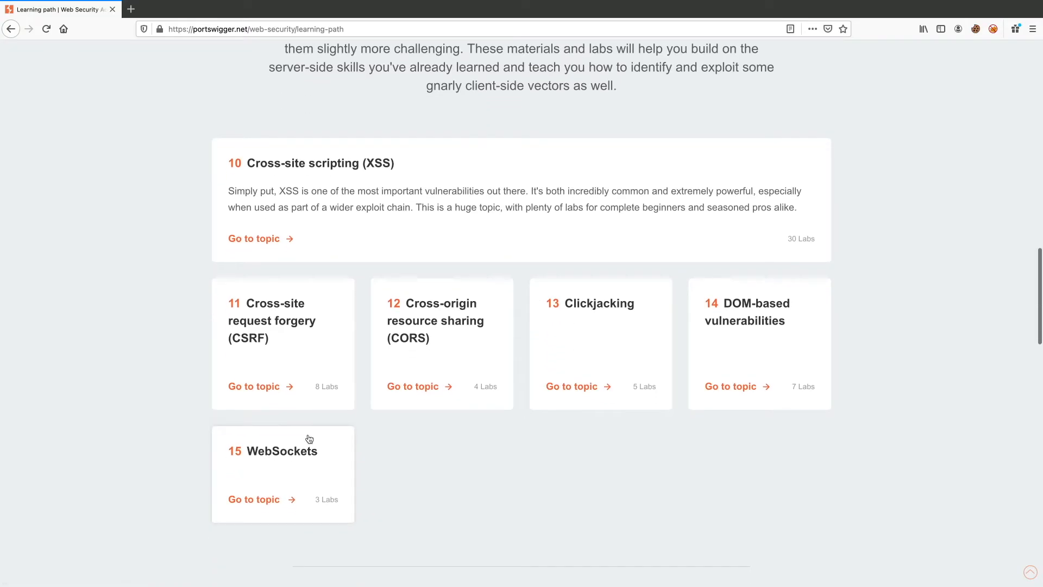
mouse_move(311, 477)
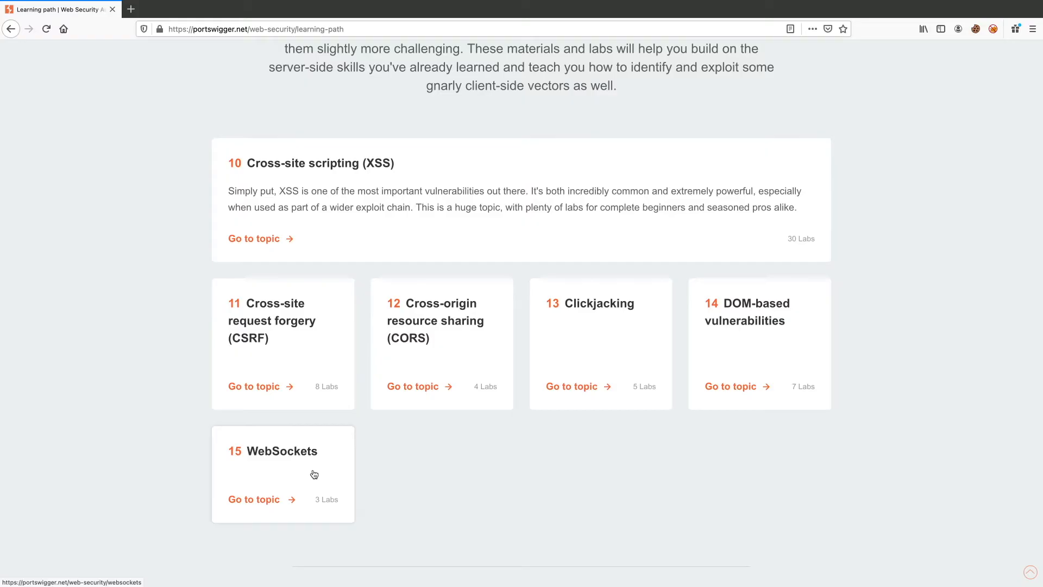
mouse_move(481, 510)
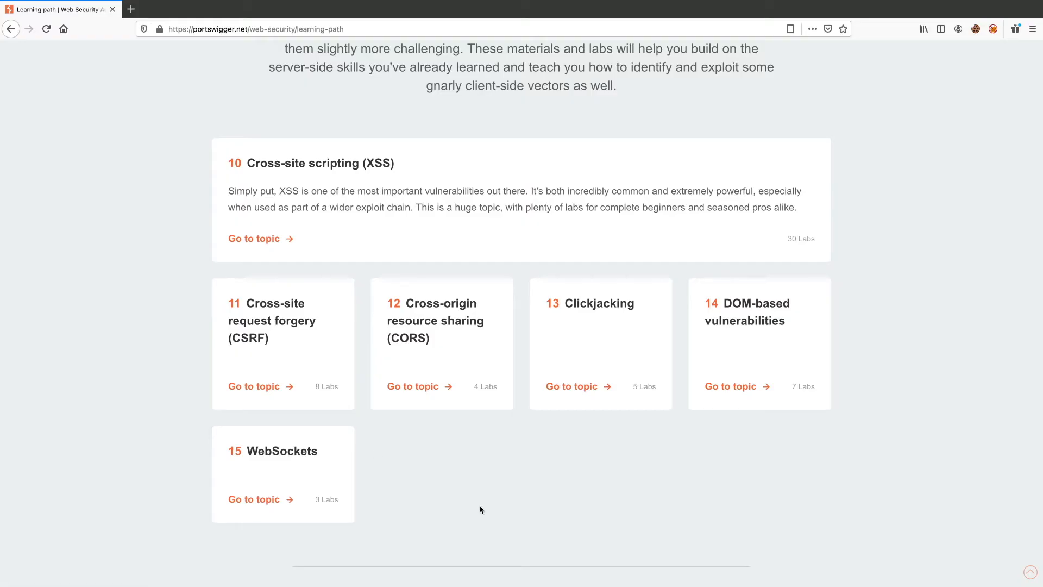
Reveal Advanced topics cards 16-21, Insecure deserialization through OAuth authentication.
scroll(down, 3)
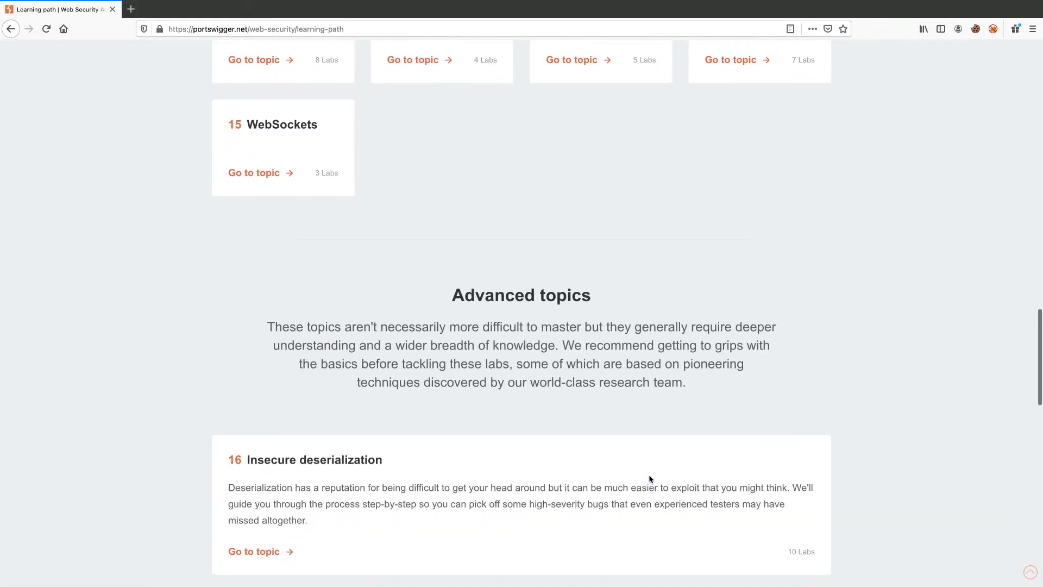
scroll(down, 3)
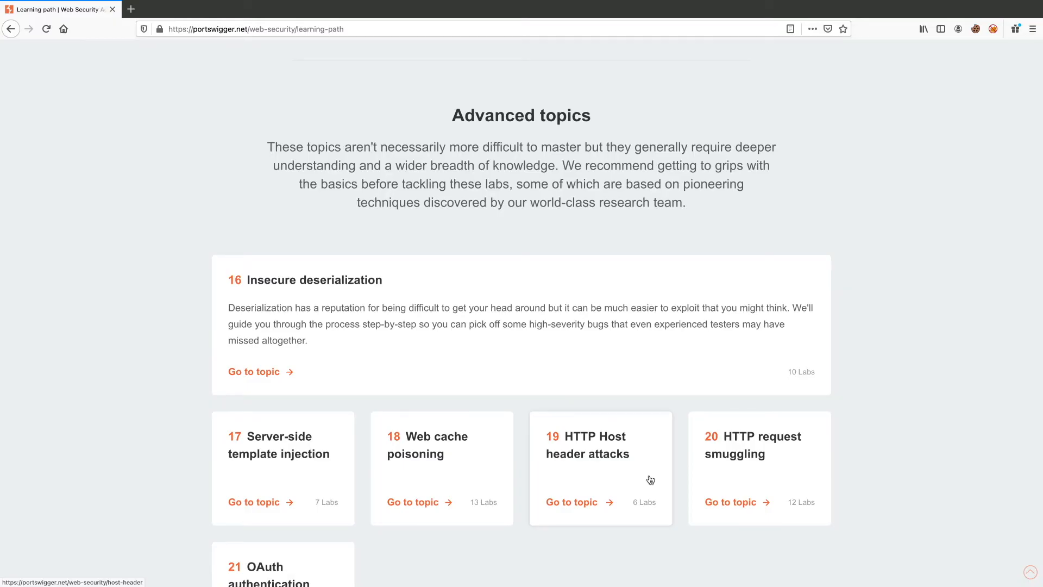
mouse_move(337, 296)
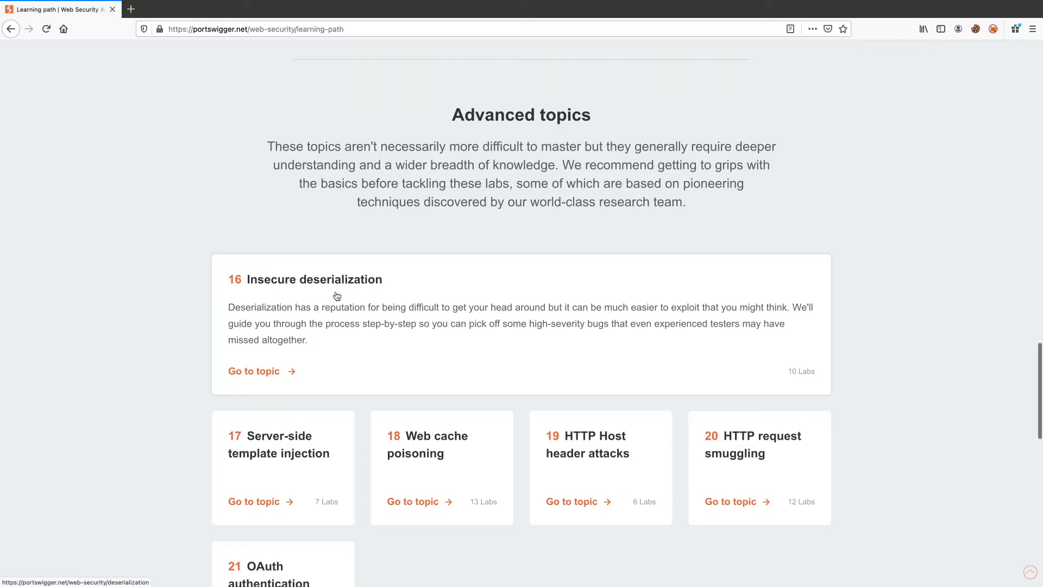
scroll(down, 3)
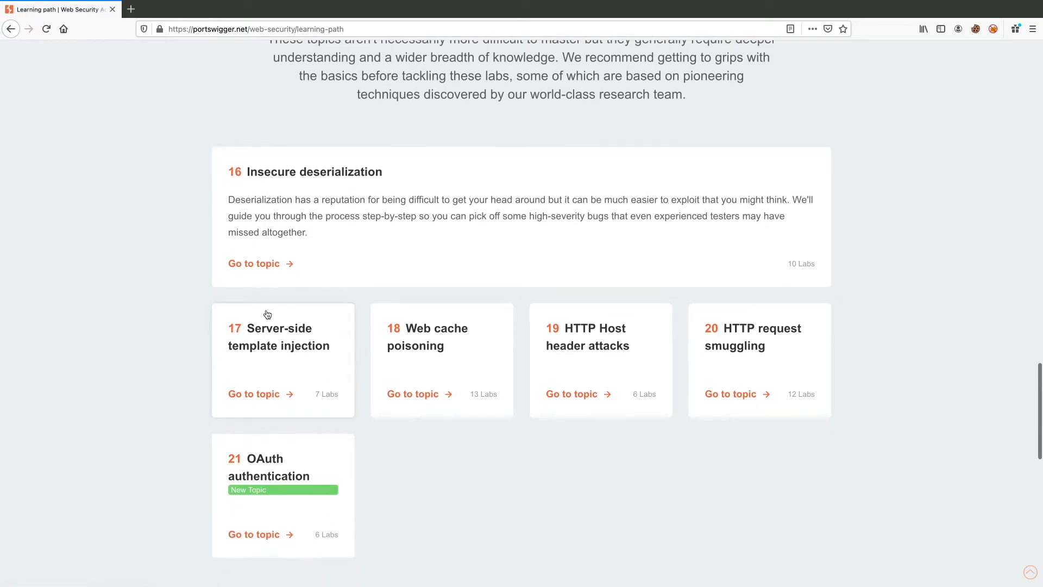
mouse_move(251, 372)
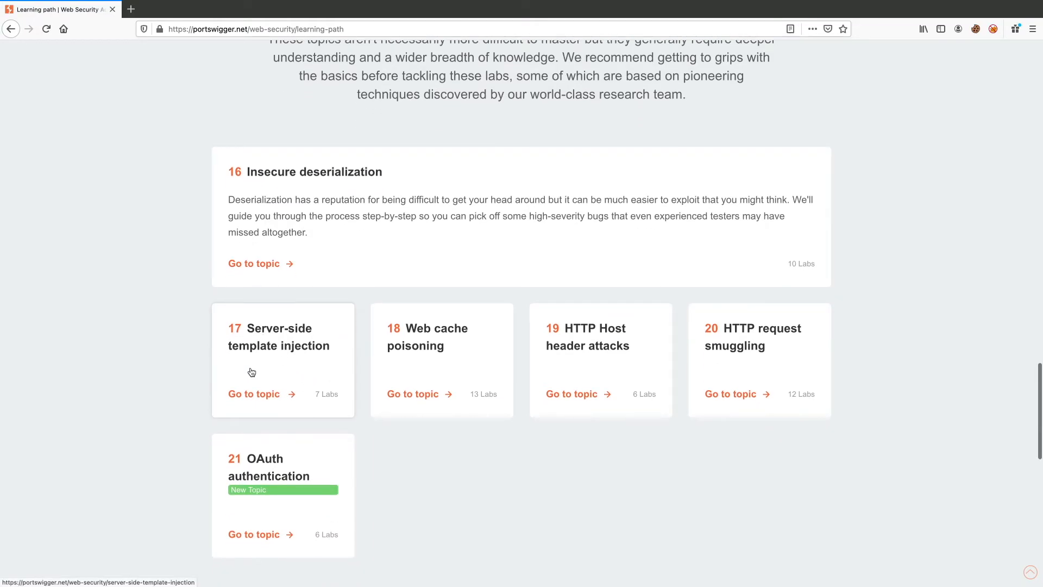
mouse_move(338, 334)
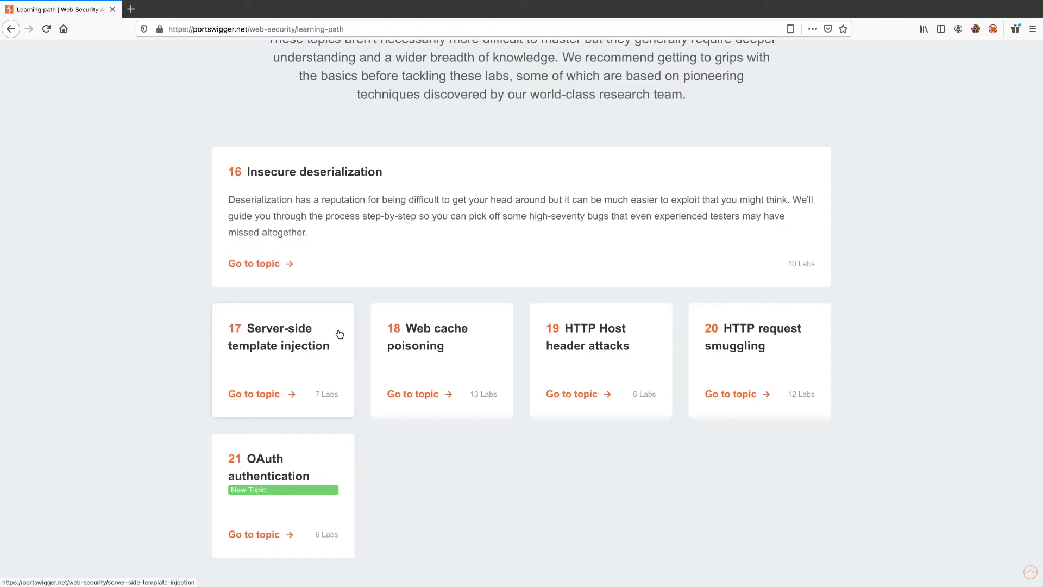
scroll(down, 3)
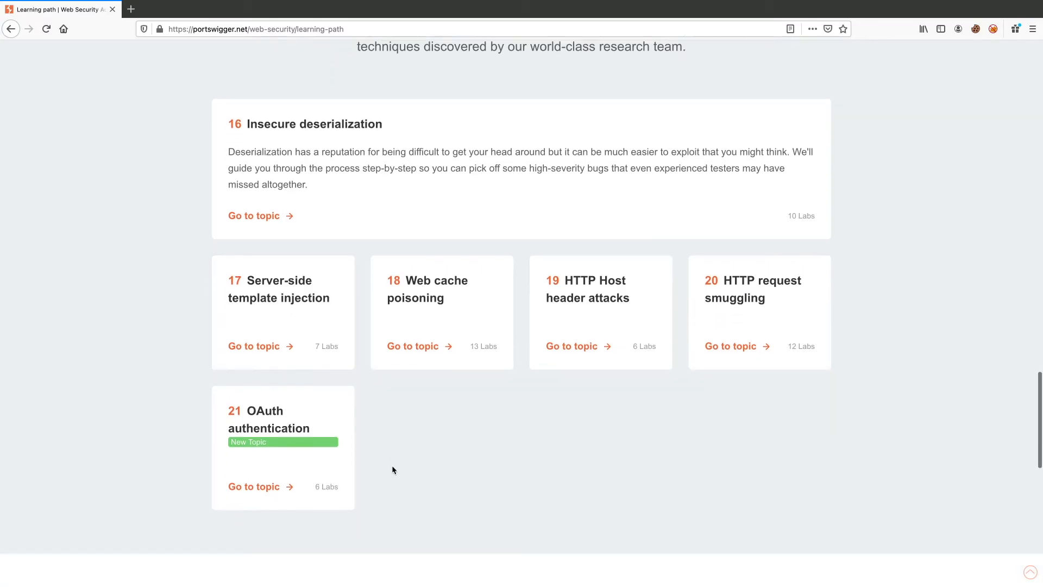
scroll(down, 3)
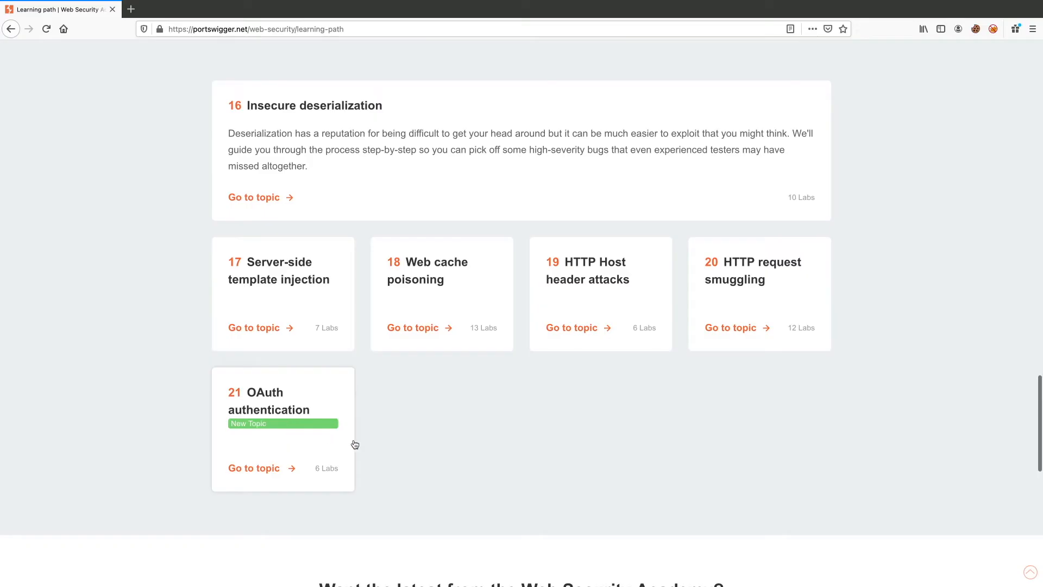
mouse_move(324, 467)
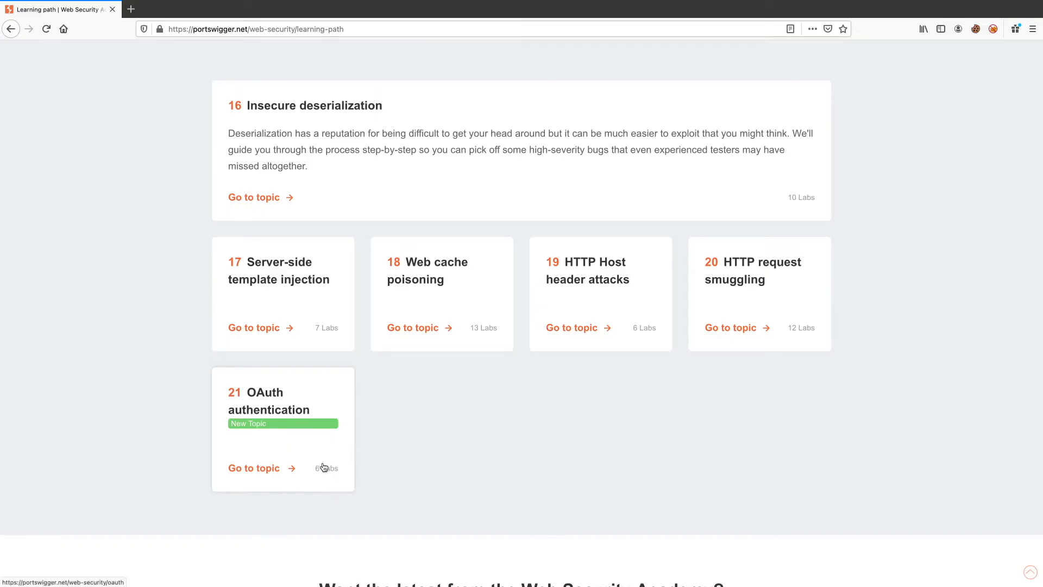
mouse_move(276, 414)
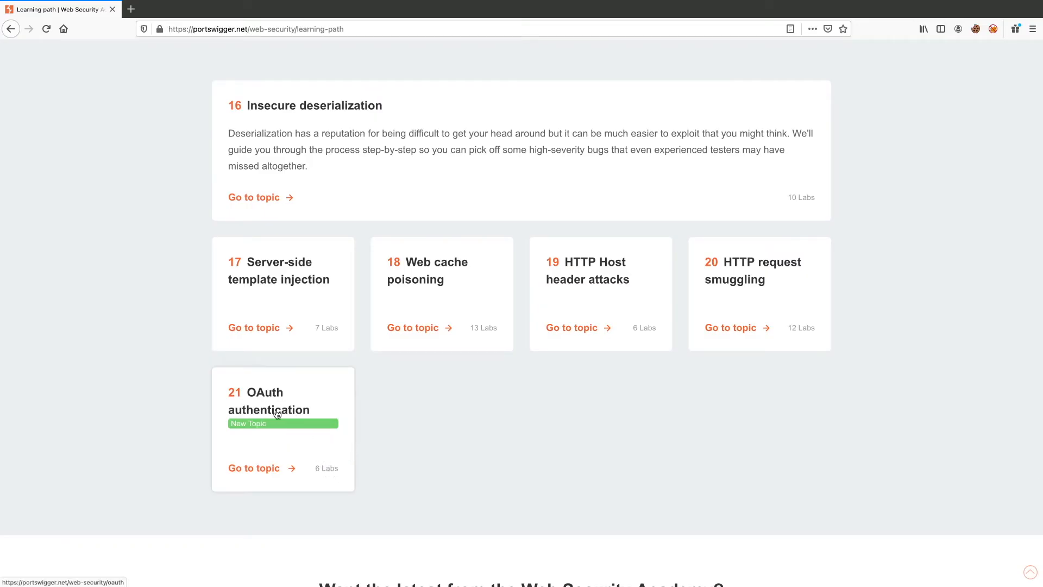
mouse_move(330, 480)
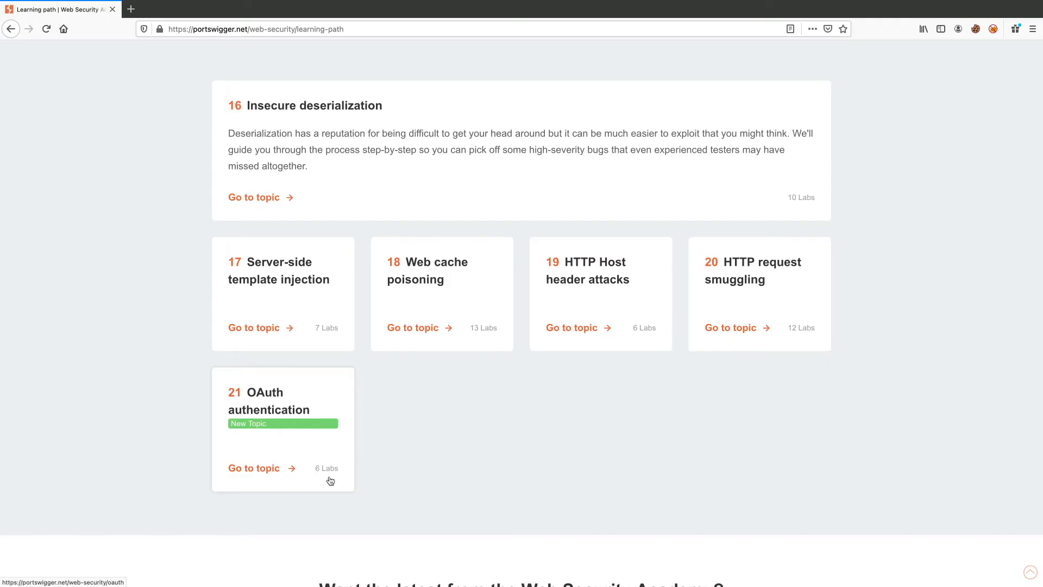
mouse_move(563, 475)
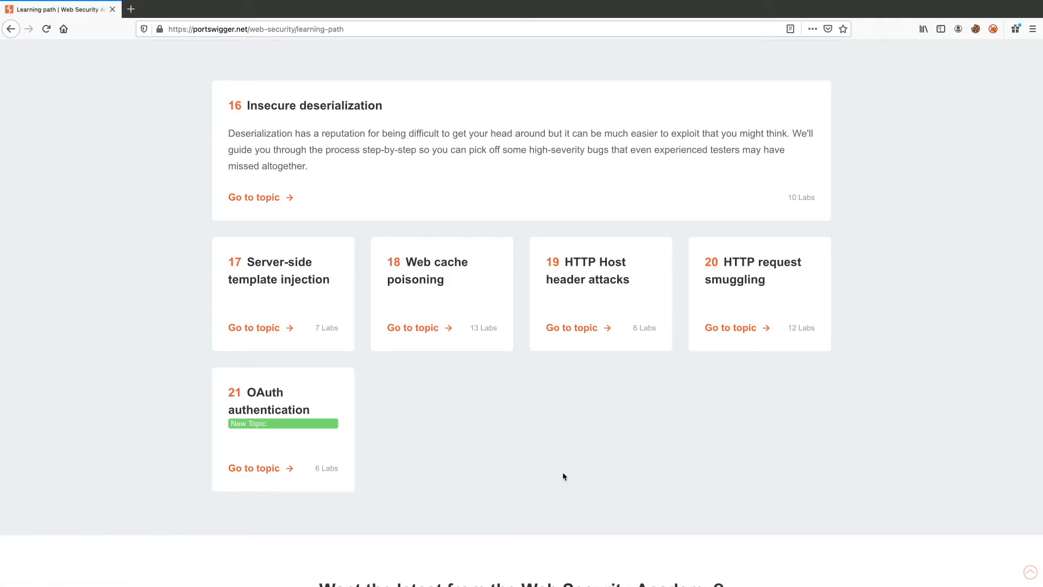